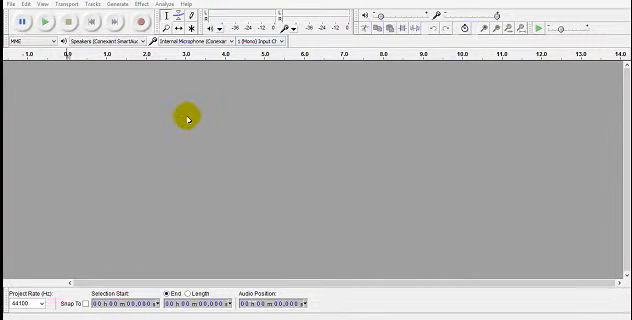
{"action": "mouse_move", "coordinate": [468, 130]}
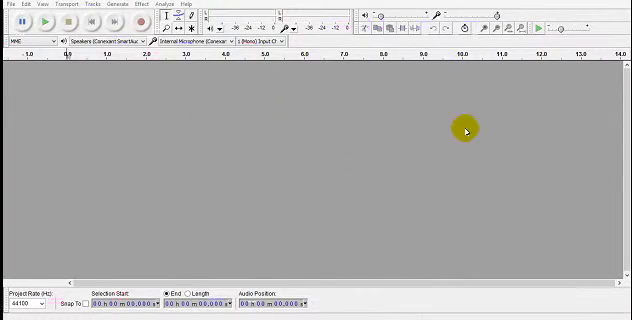
{"action": "mouse_move", "coordinate": [334, 200]}
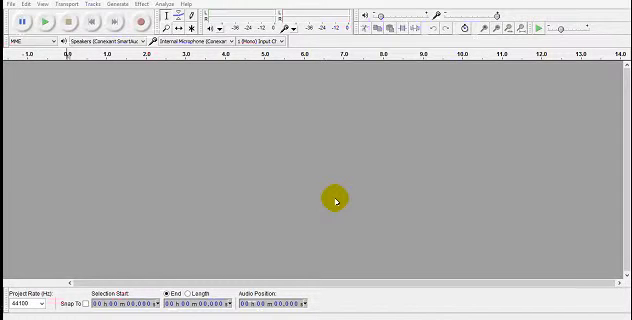
{"action": "mouse_move", "coordinate": [205, 95]}
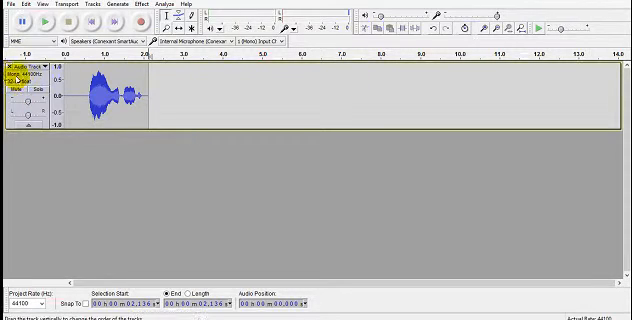
- Select the entire recorded voice clip from its start to about 2.1 seconds
{"action": "left_click", "coordinate": [160, 5]}
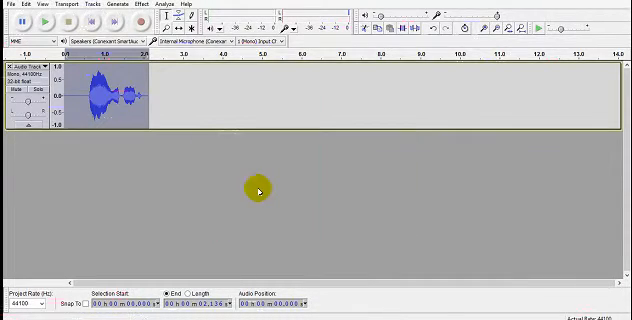
- Play the recorded voice clip twice, then remove its track leaving the project empty
{"action": "left_click", "coordinate": [46, 22]}
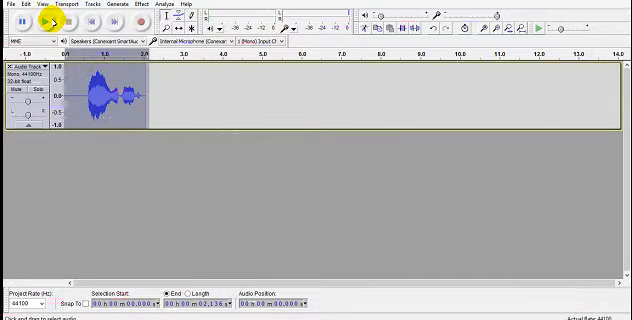
{"action": "left_click", "coordinate": [47, 23]}
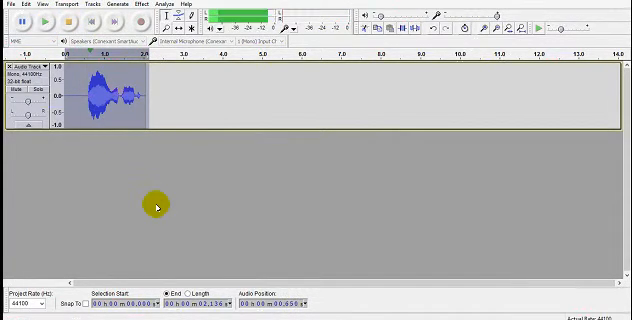
{"action": "left_click", "coordinate": [48, 24]}
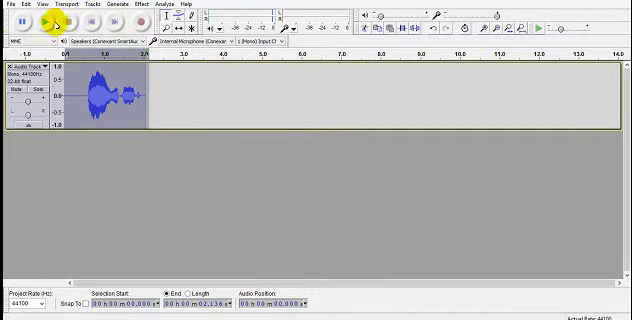
{"action": "left_click", "coordinate": [49, 22]}
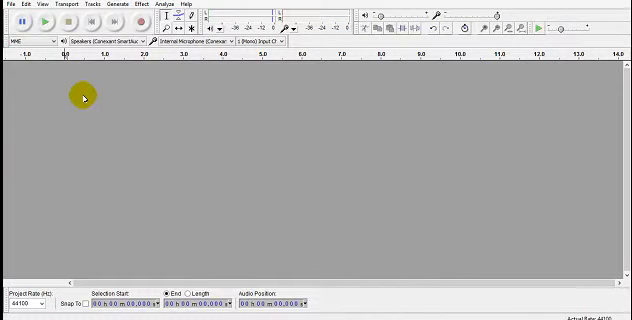
- Start importing audio via File > Import > Audio, bringing up the file chooser
{"action": "left_click", "coordinate": [8, 4]}
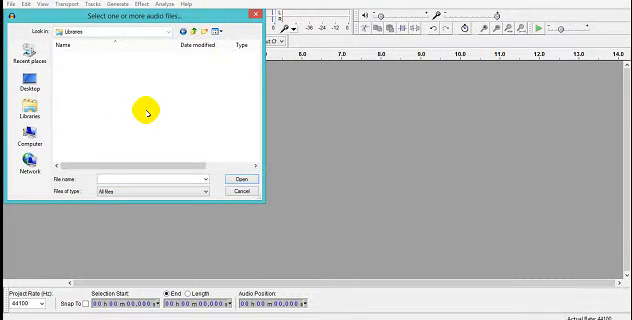
- Cancel the Select audio files dialog
{"action": "left_click", "coordinate": [23, 85]}
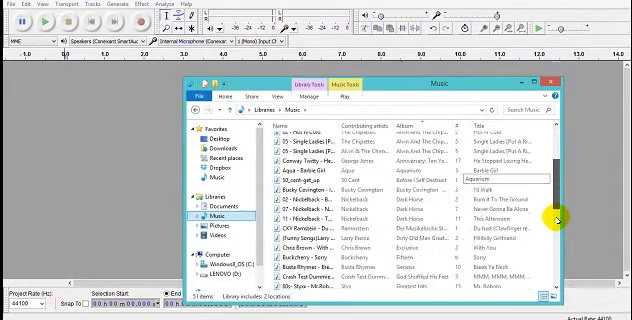
- Browse the Music library's 51 songs in File Explorer to find the song to import
{"action": "scroll", "scroll_direction": "down", "scroll_amount": 3}
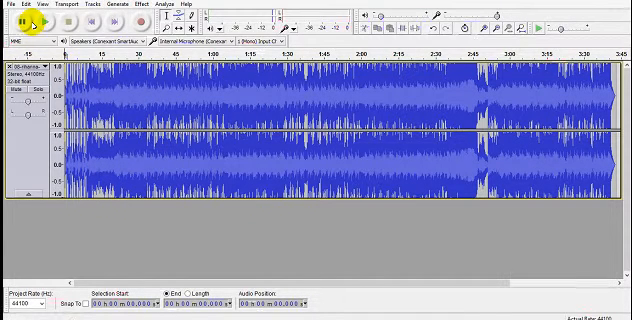
- Play the imported 3:45 stereo song dragged in from File Explorer
{"action": "left_click", "coordinate": [42, 20]}
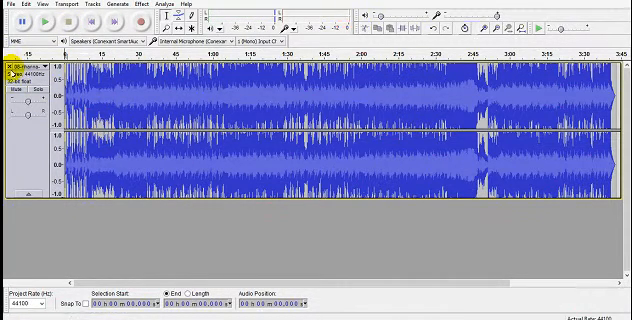
- Select the whole stereo song from its start to about 3:43
{"action": "left_click", "coordinate": [140, 5]}
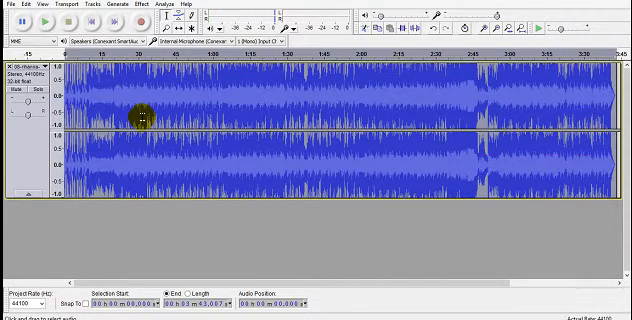
- Play the selected stereo song, then remove its track leaving the project empty
{"action": "left_click", "coordinate": [39, 19]}
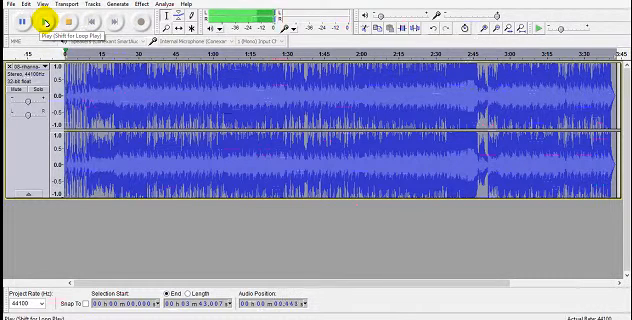
{"action": "left_click", "coordinate": [49, 22]}
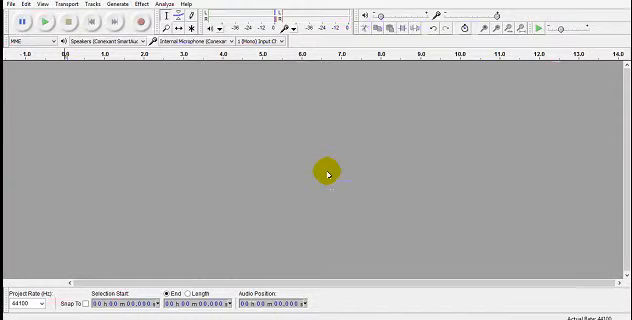
{"action": "mouse_move", "coordinate": [356, 47]}
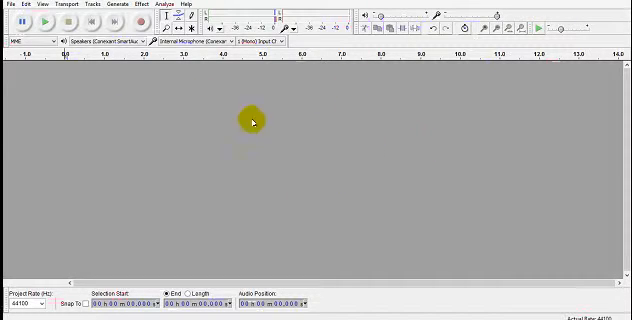
{"action": "mouse_move", "coordinate": [360, 158]}
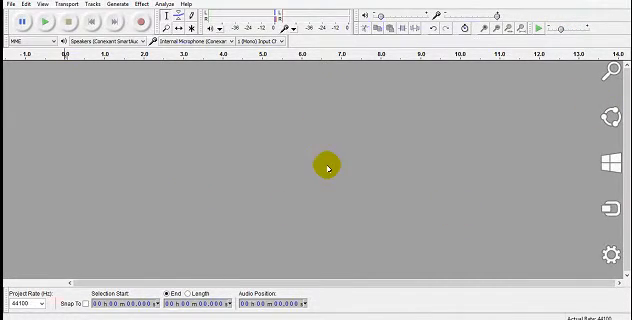
{"action": "mouse_move", "coordinate": [498, 126]}
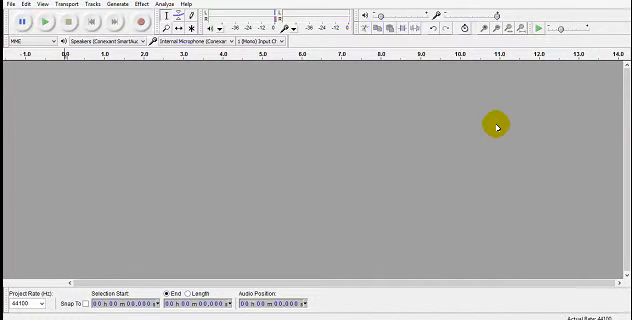